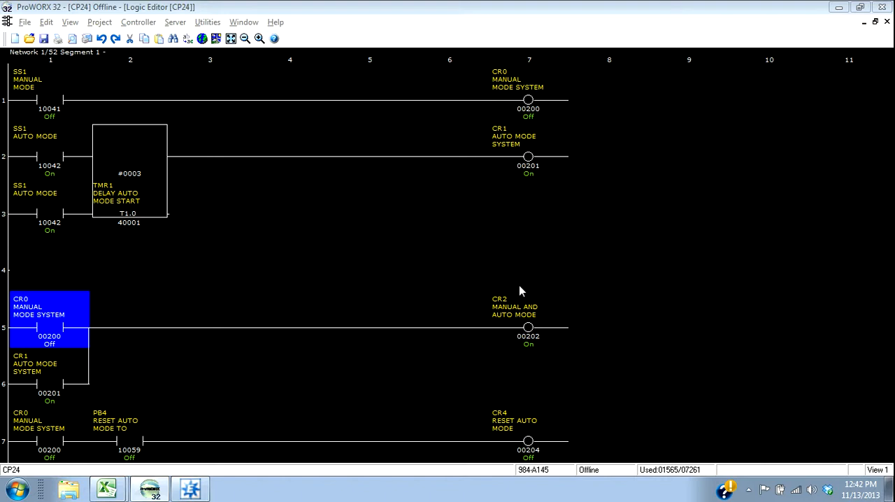
mouse_move(304, 285)
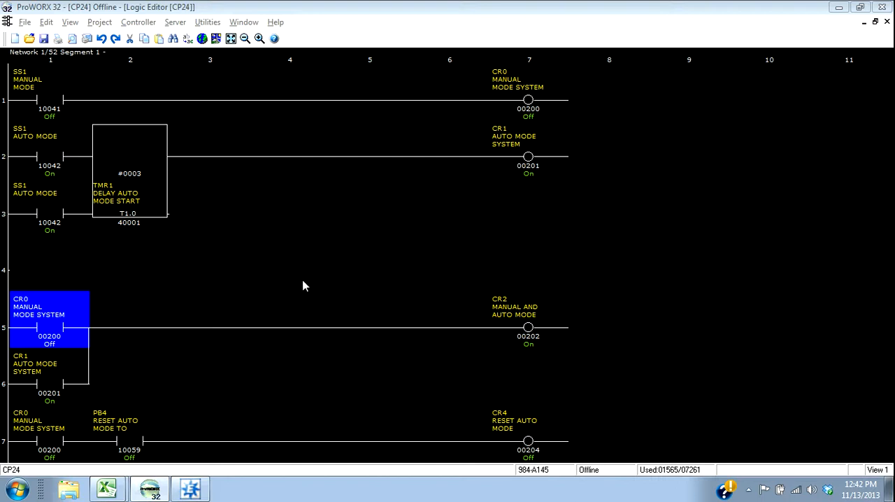
mouse_move(315, 150)
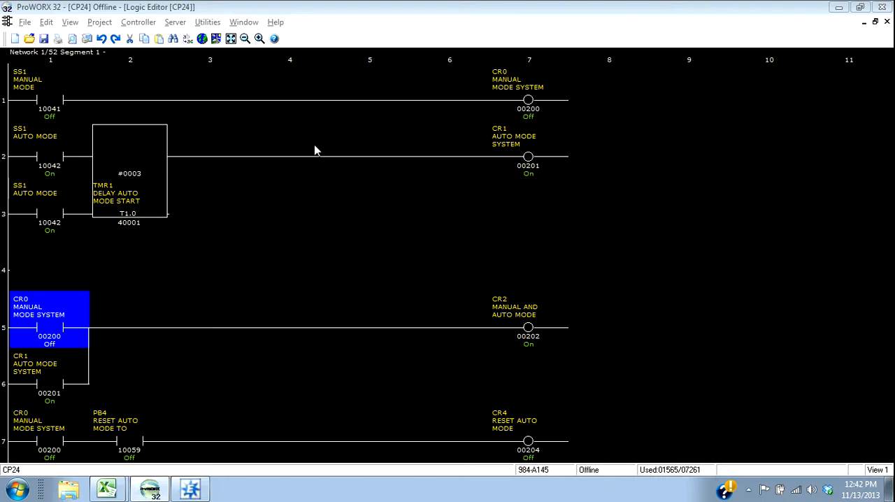
mouse_move(73, 349)
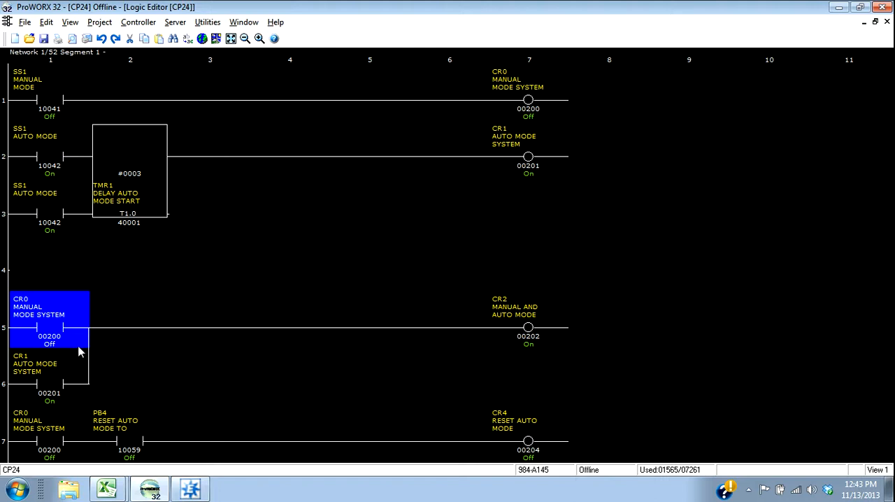
mouse_move(64, 333)
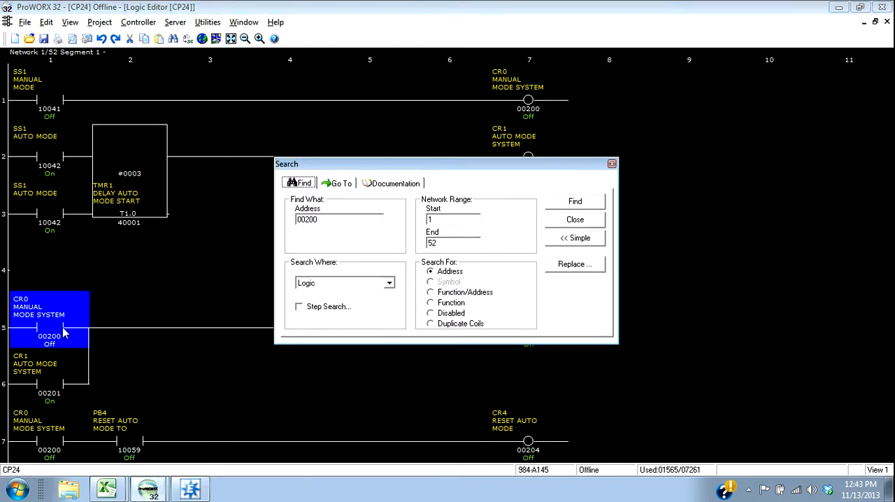
mouse_move(575, 220)
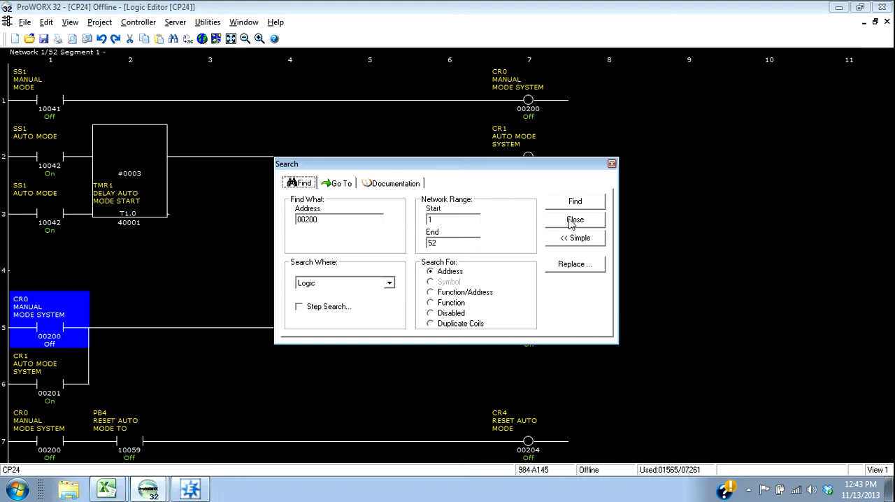
Reopen the Search dialog from the CR0 contact and run the 00200 address search over networks 1–52.
left_click(575, 219)
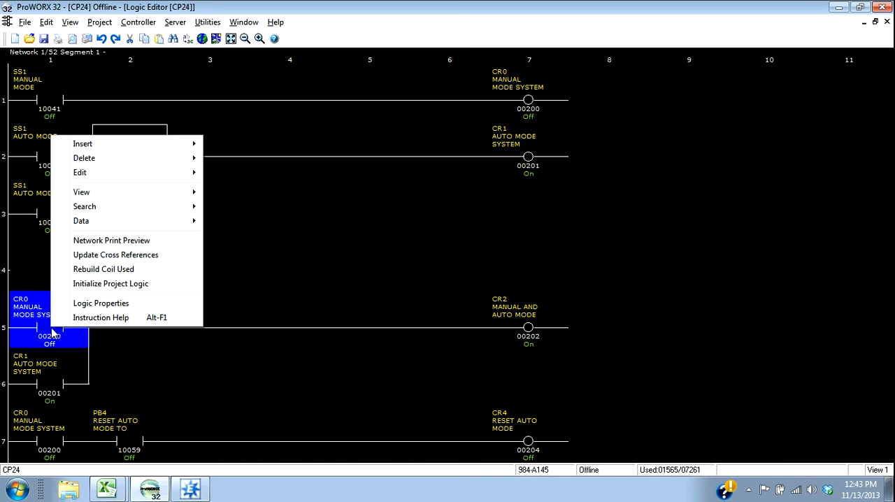
left_click(84, 207)
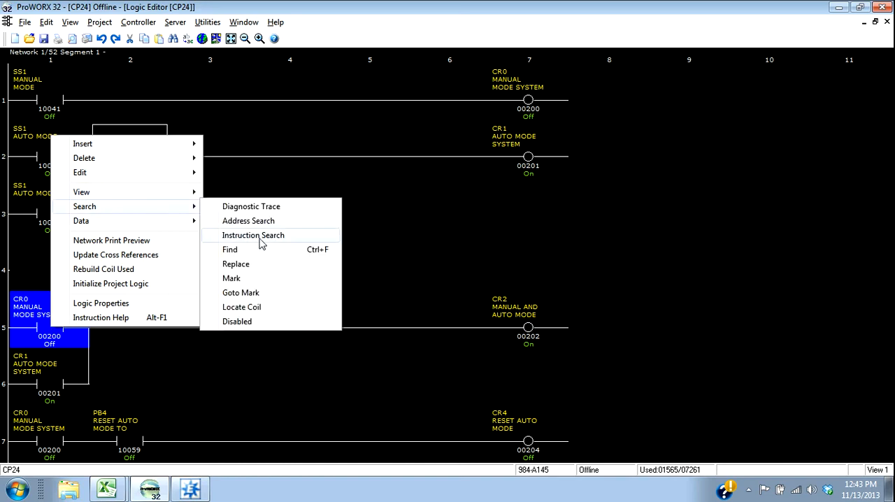
left_click(230, 249)
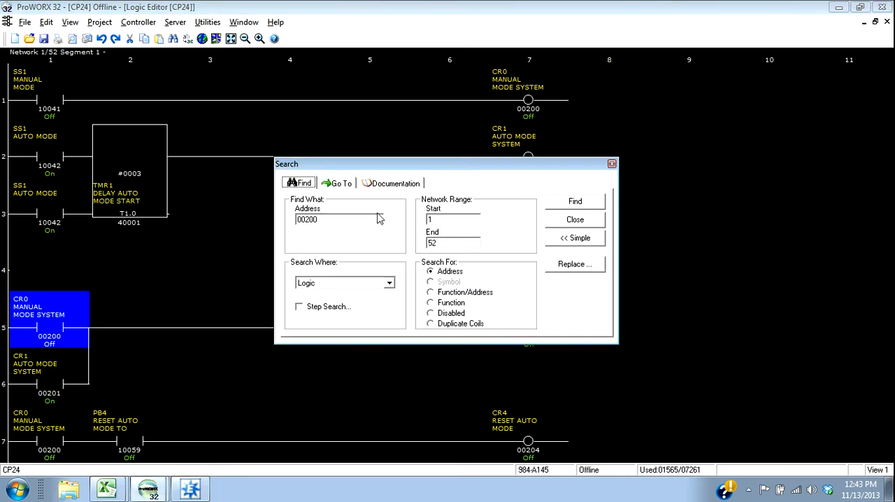
mouse_move(342, 220)
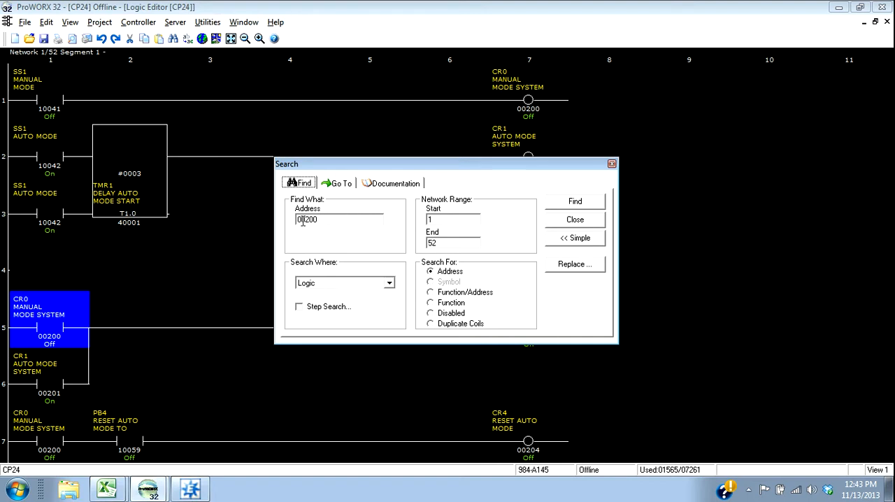
mouse_move(514, 279)
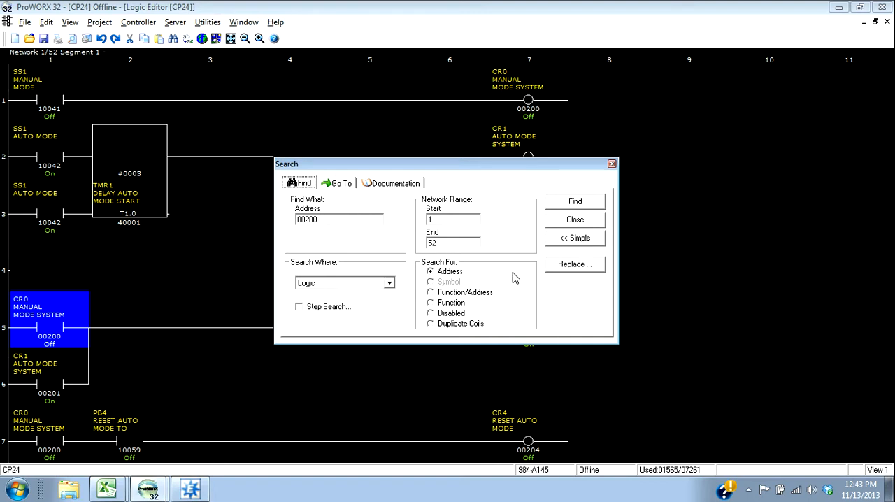
left_click(573, 201)
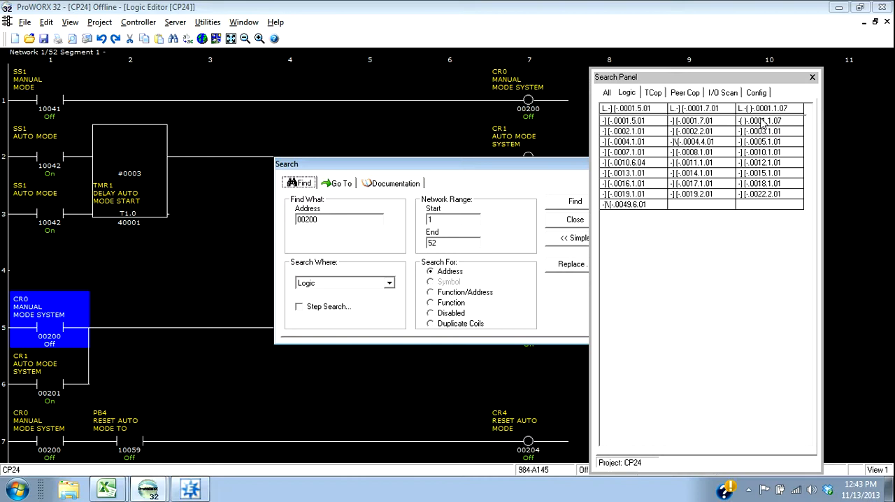
mouse_move(739, 137)
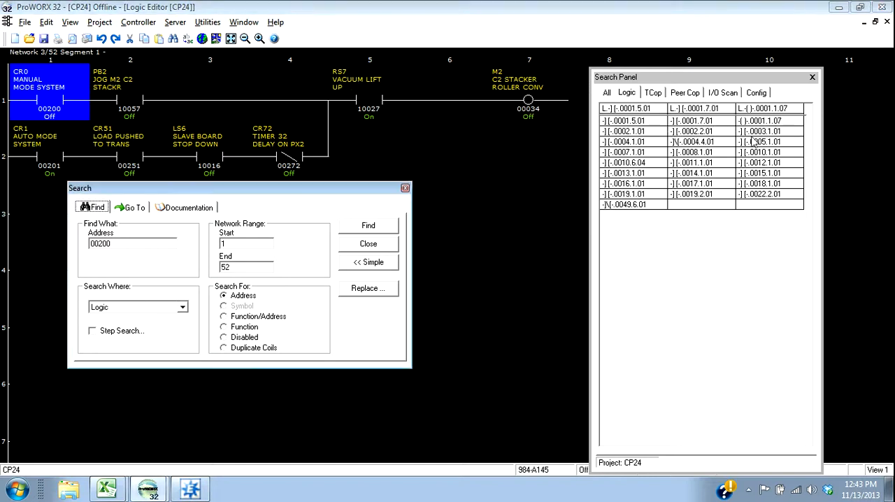
Step through the 00200 matches in networks 2 and 4, then dismiss the search results panel.
left_click(368, 225)
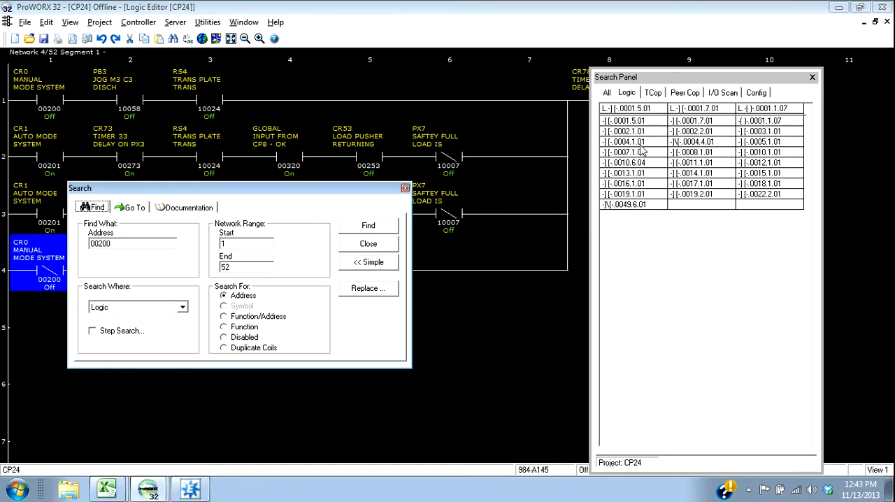
left_click(368, 224)
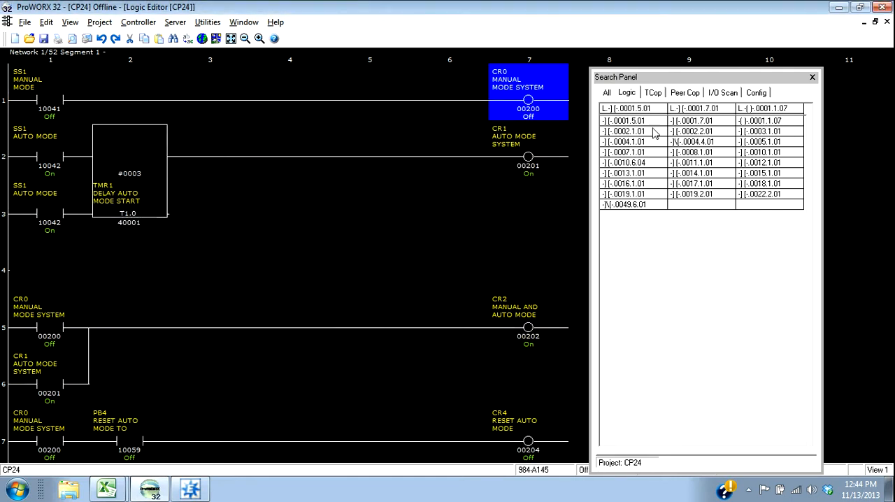
left_click(811, 77)
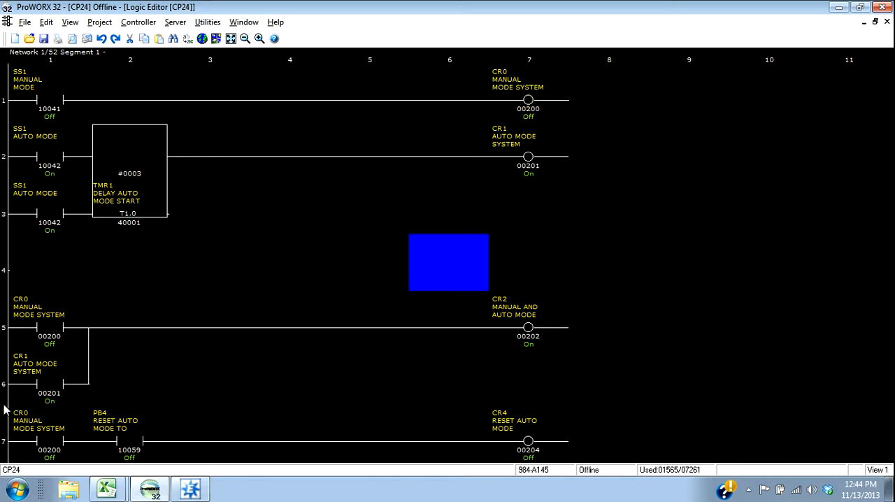
Start an address search from the CR0 contact 00200 and place the cursor in the Address field.
left_click(49, 383)
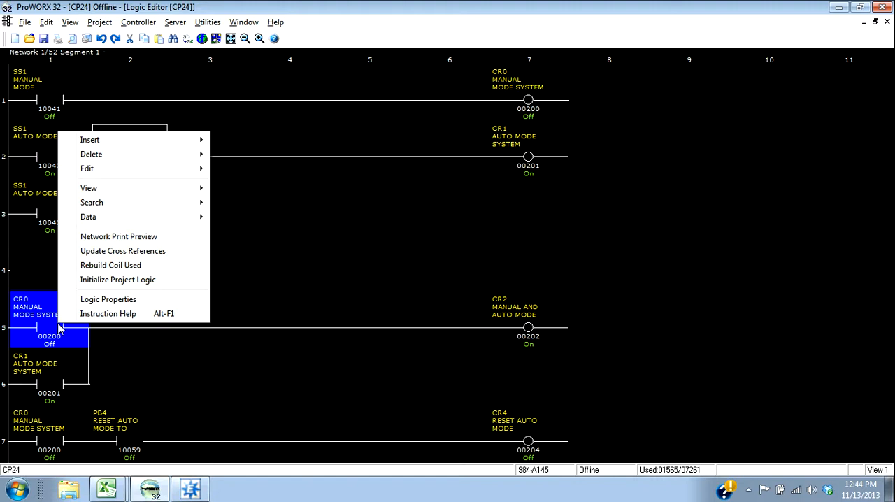
left_click(92, 201)
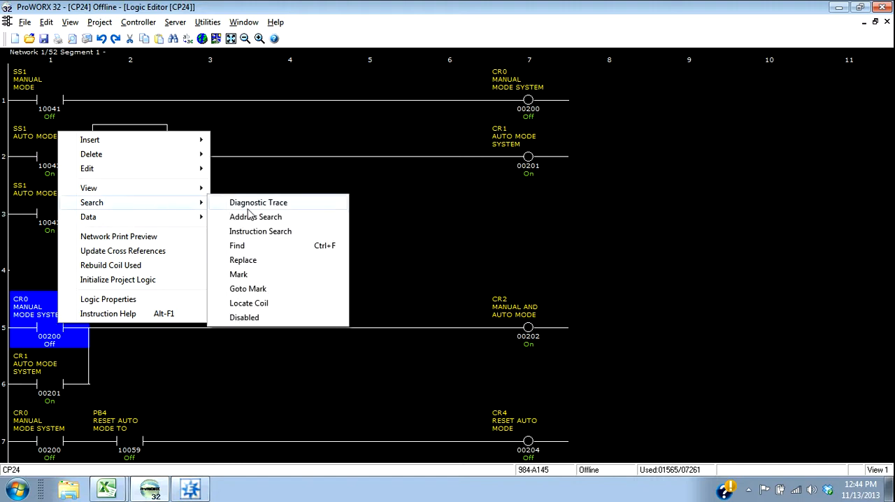
left_click(237, 246)
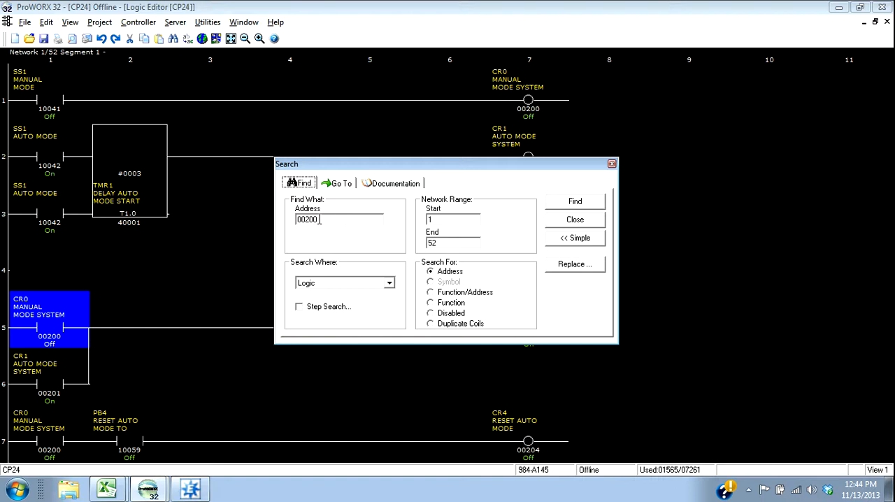
mouse_move(598, 235)
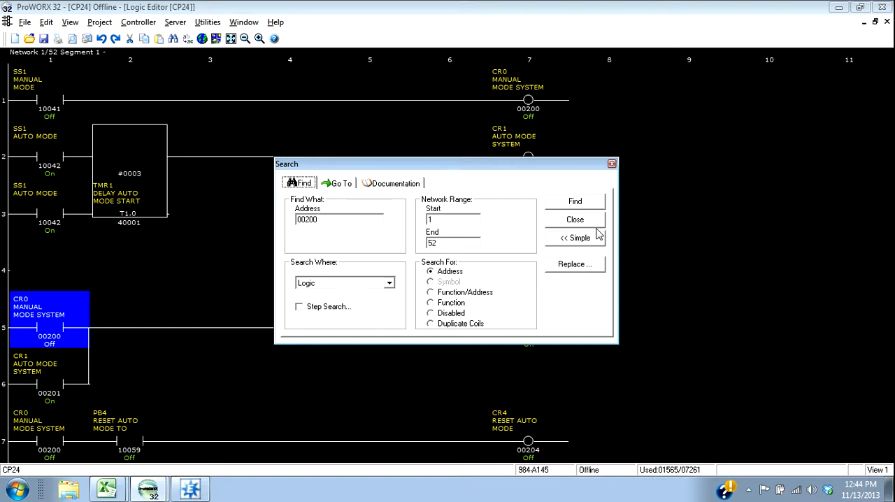
left_click(575, 218)
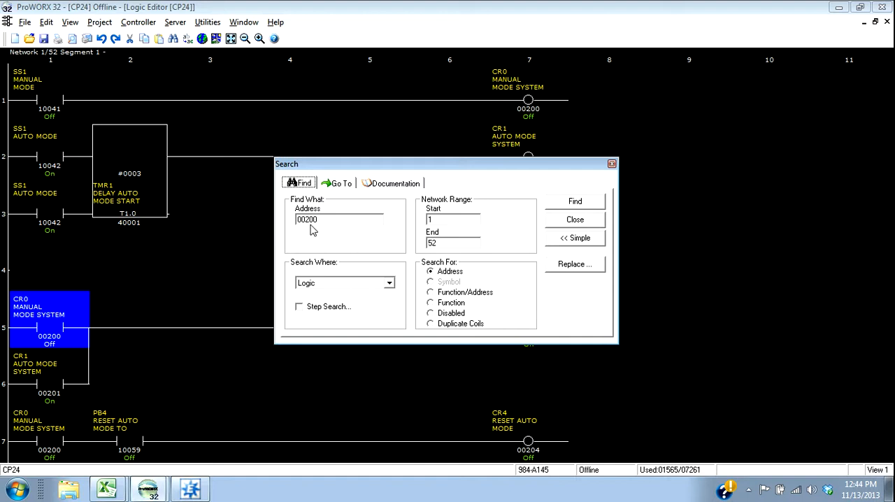
left_click(574, 218)
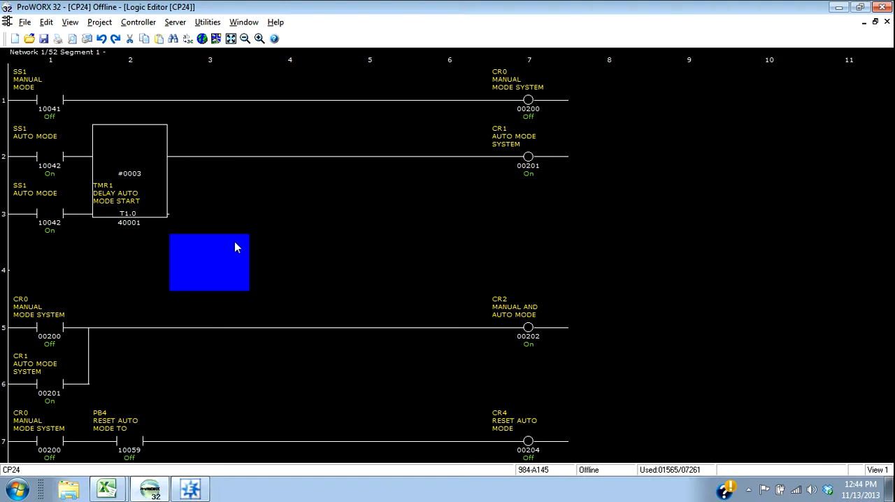
Move the editing position to row 3, column 4 and scroll down to network 2.
left_click_drag(210, 263, 288, 204)
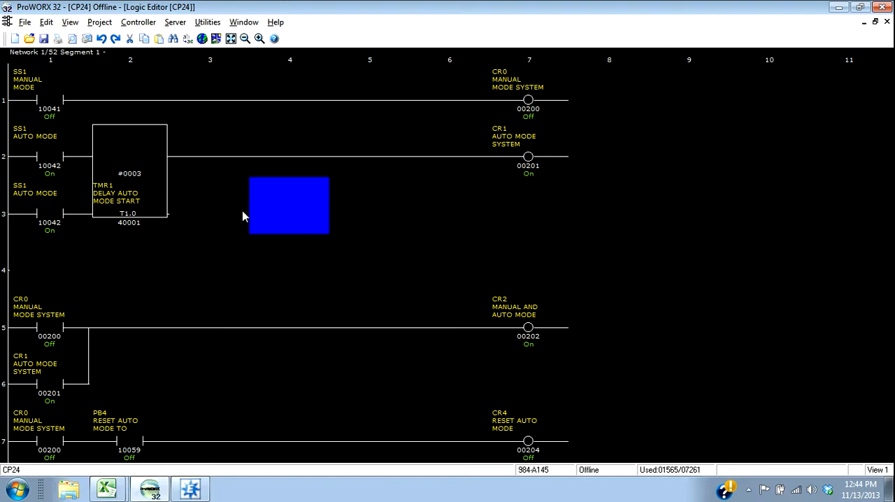
mouse_move(293, 230)
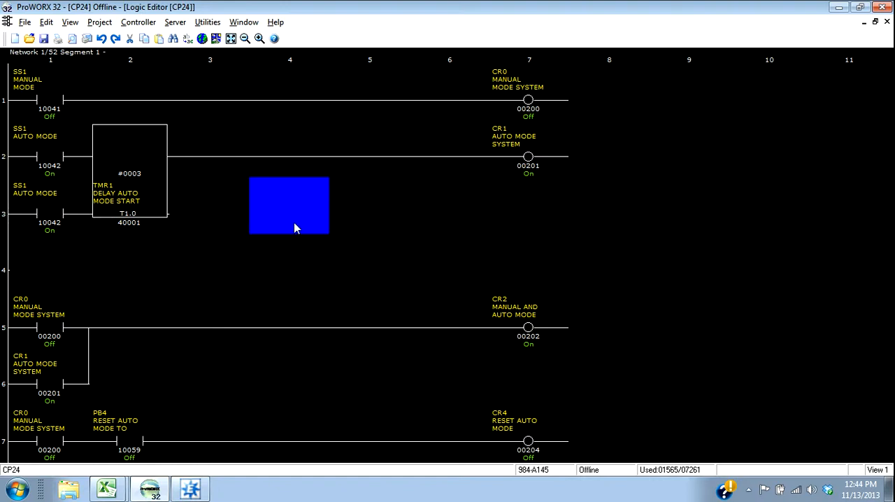
mouse_move(311, 273)
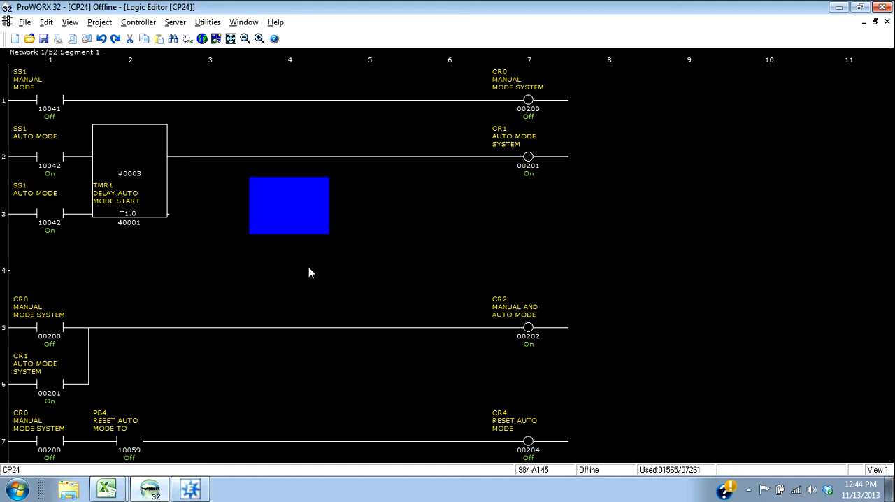
scroll("down", 3)
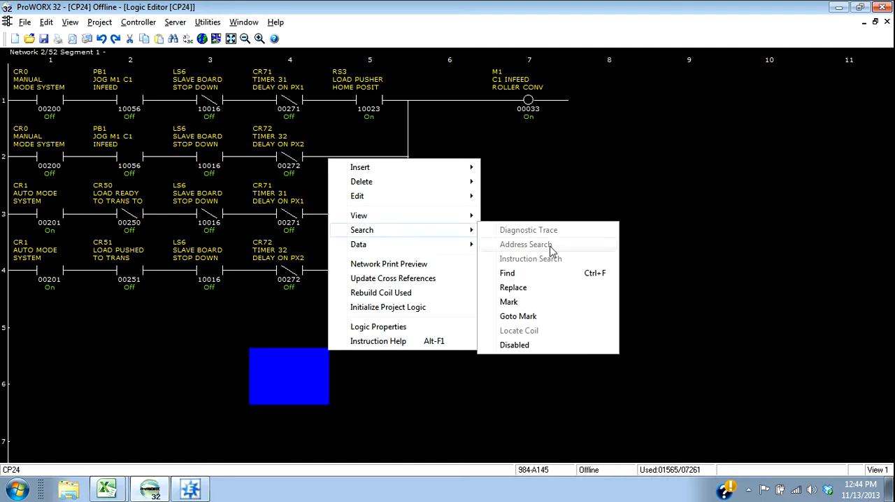
Set the search to look in Logic for a Function instead of an address.
left_click(506, 273)
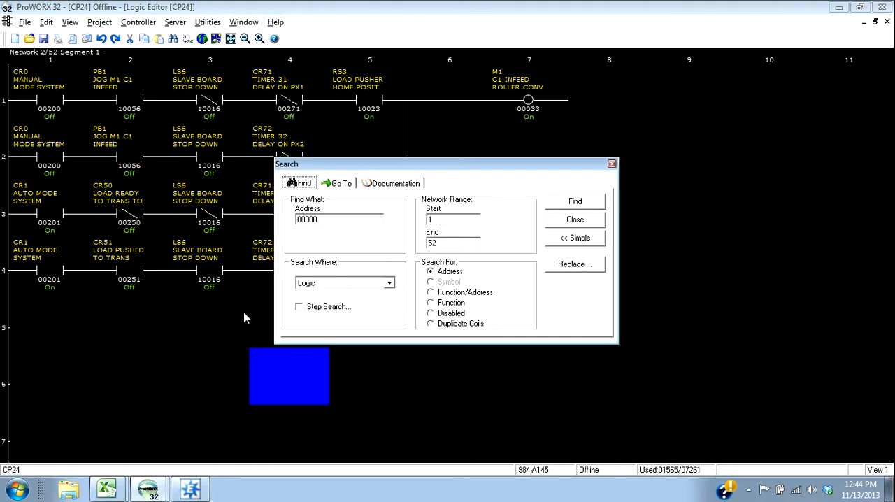
left_click(389, 282)
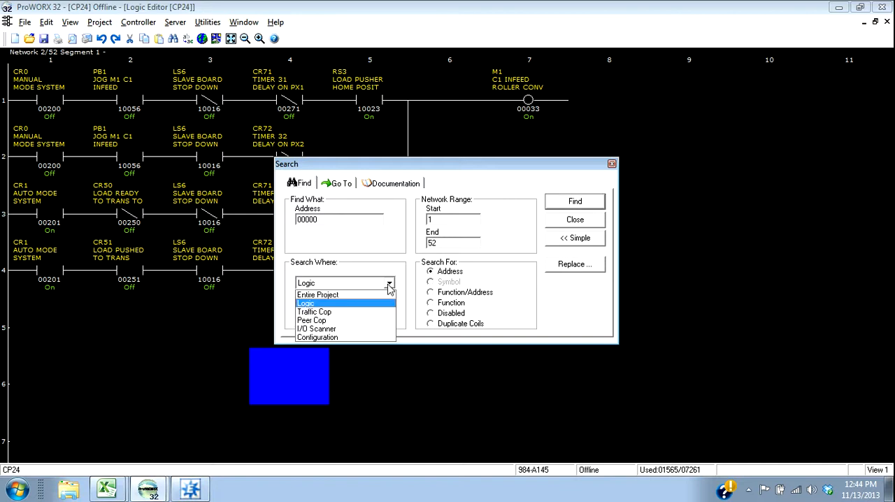
mouse_move(339, 308)
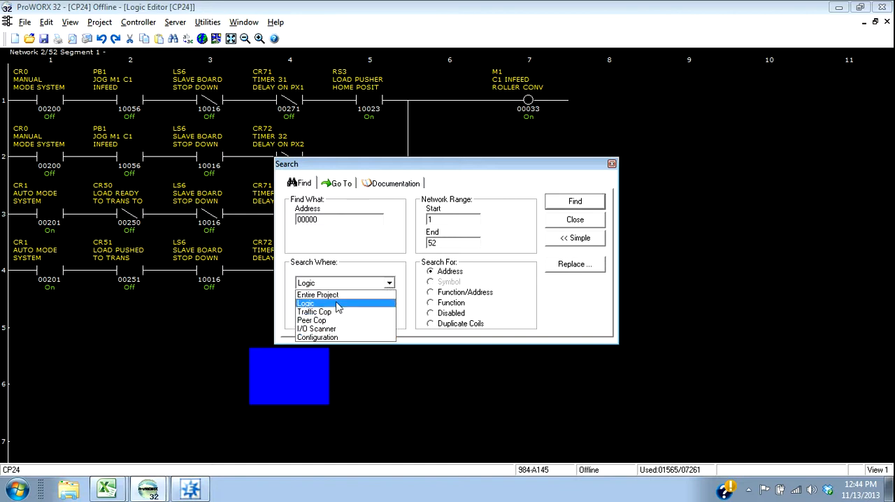
left_click(306, 303)
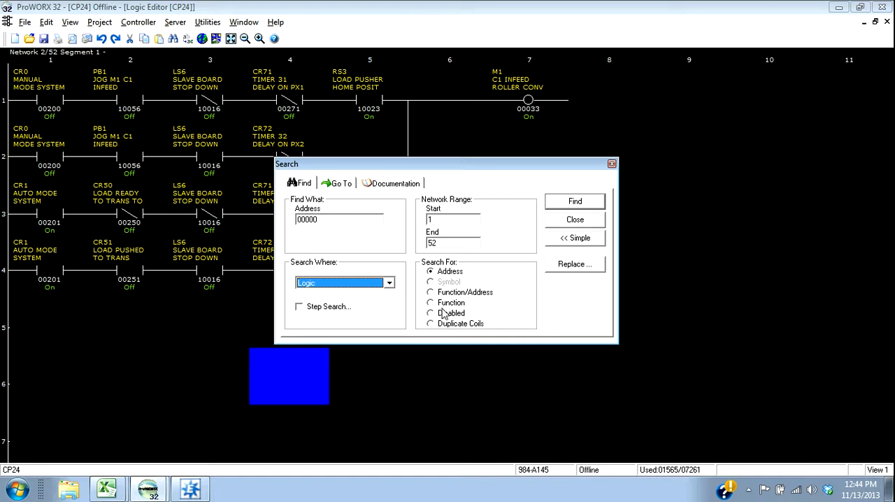
left_click(431, 302)
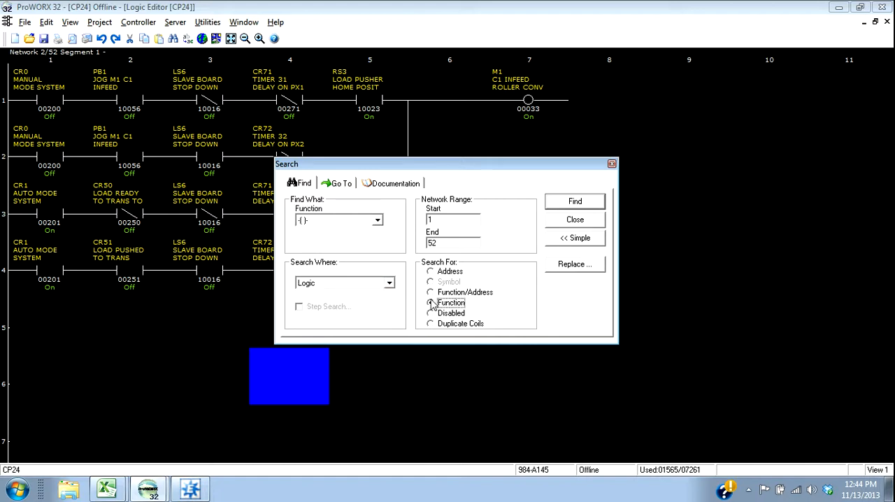
Choose the T0.1 timer function and run the search across networks 1–52.
left_click(378, 221)
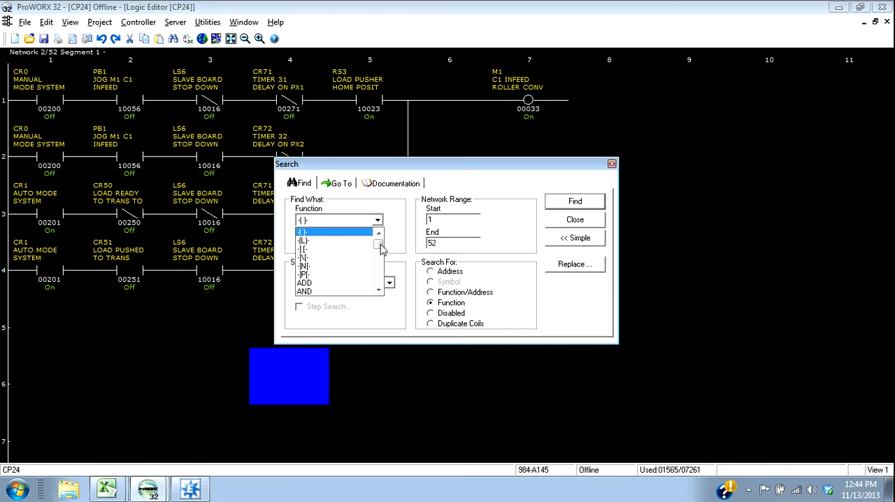
scroll("down", 3)
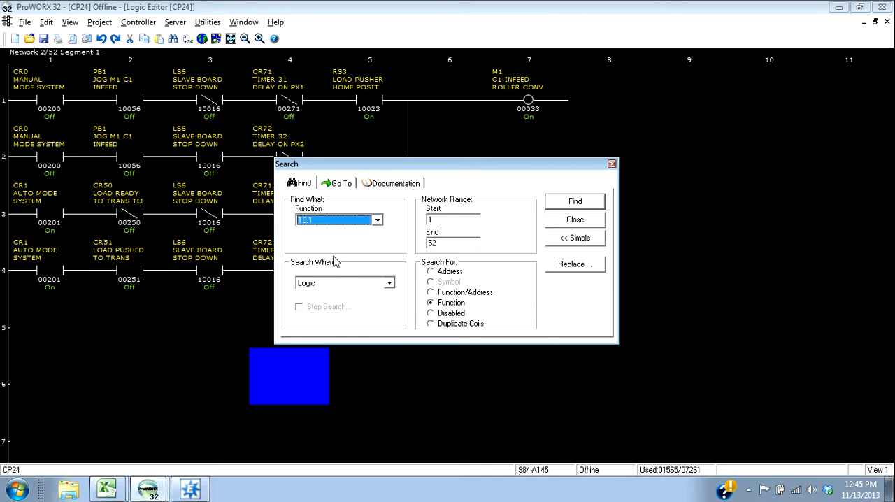
left_click(574, 201)
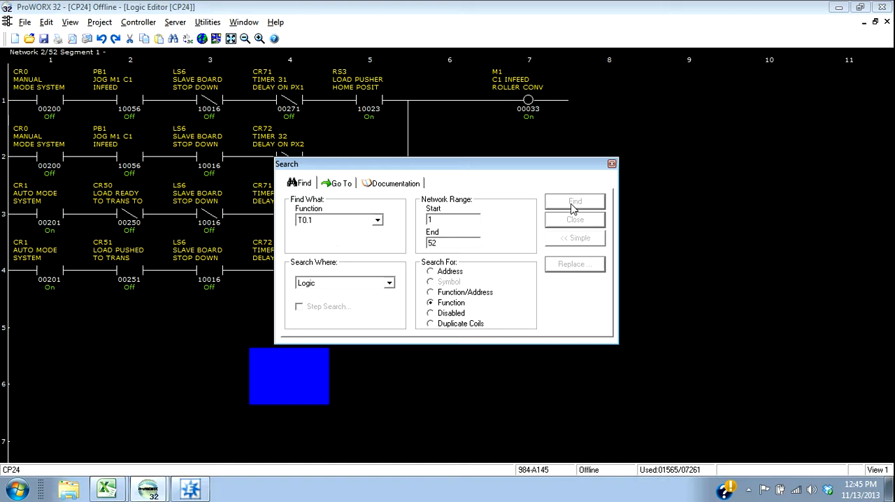
left_click(573, 202)
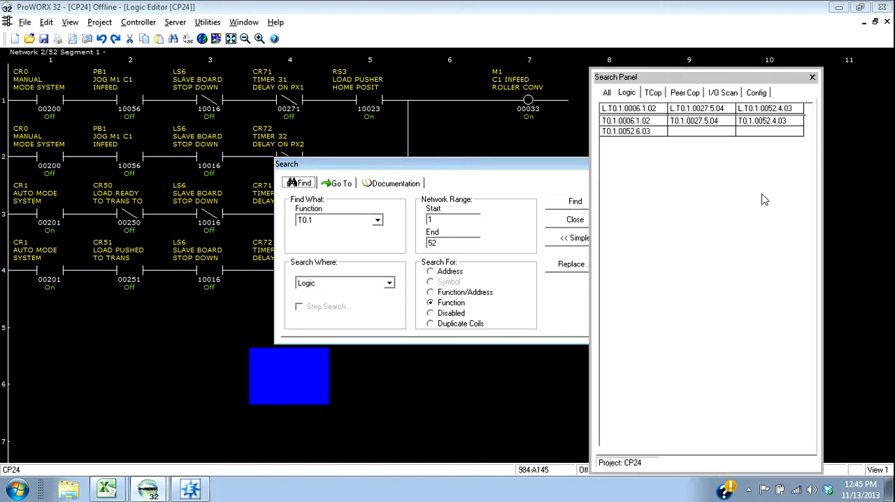
mouse_move(761, 120)
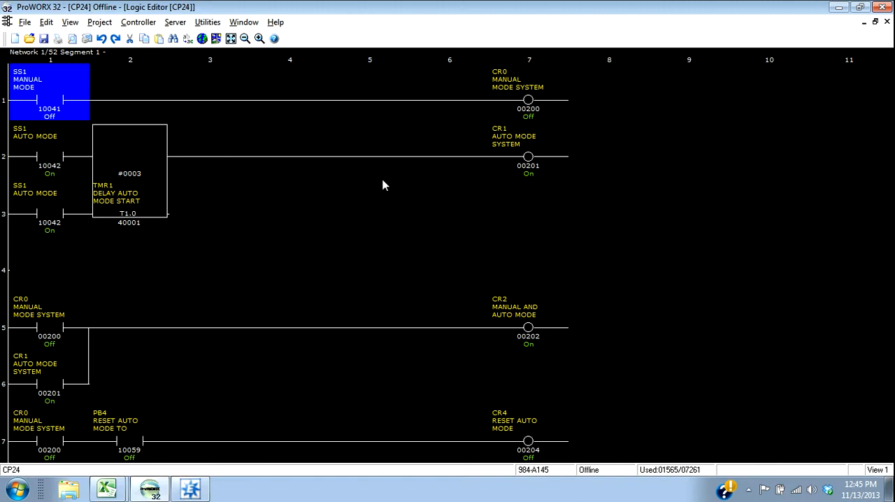
left_click(49, 263)
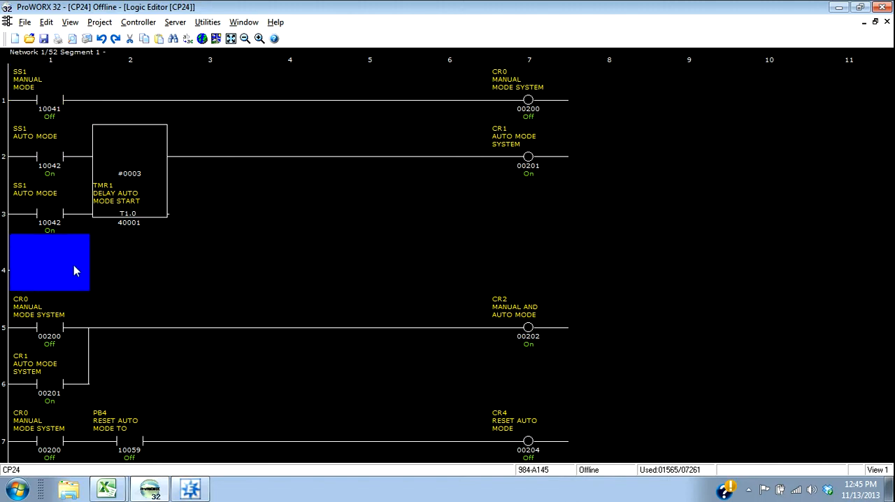
mouse_move(839, 391)
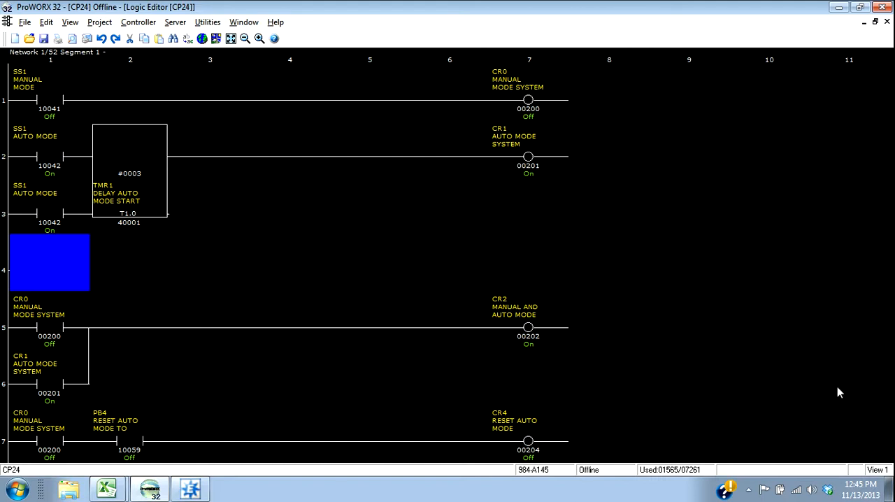
mouse_move(399, 64)
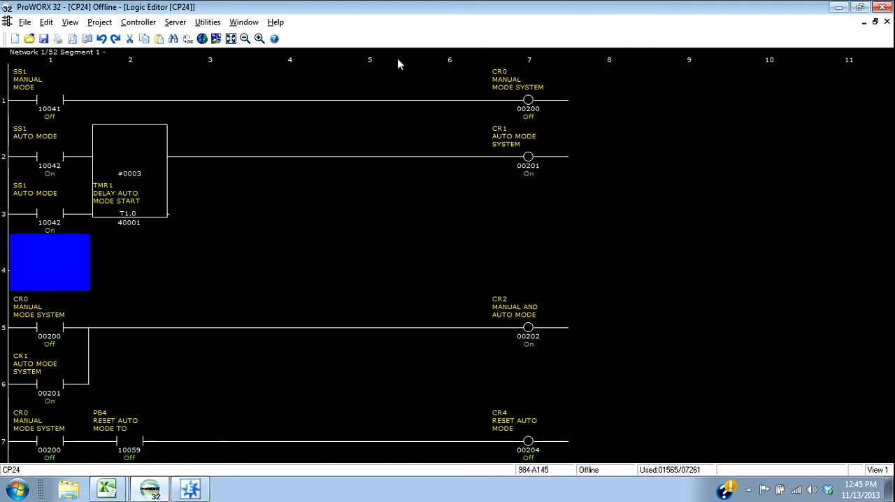
mouse_move(274, 365)
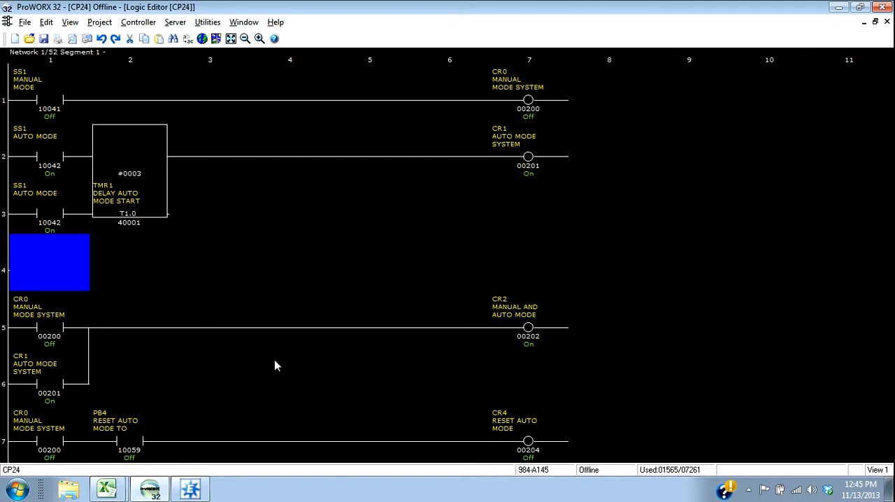
mouse_move(411, 336)
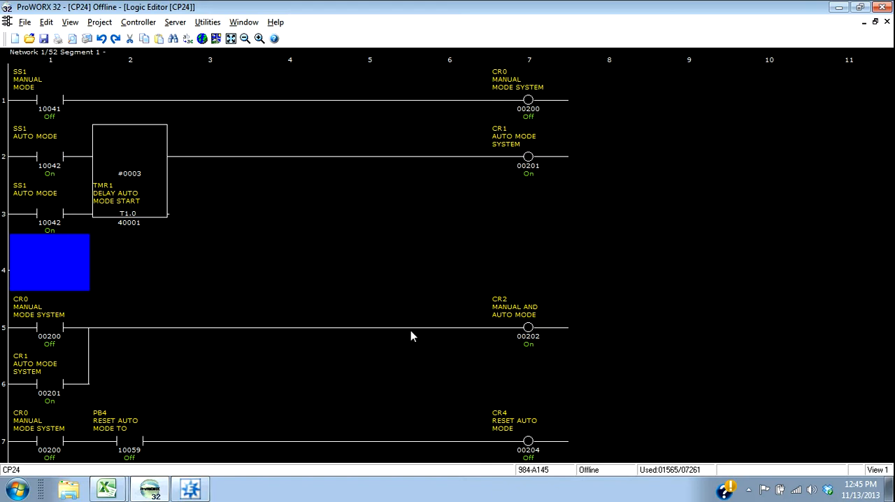
mouse_move(294, 286)
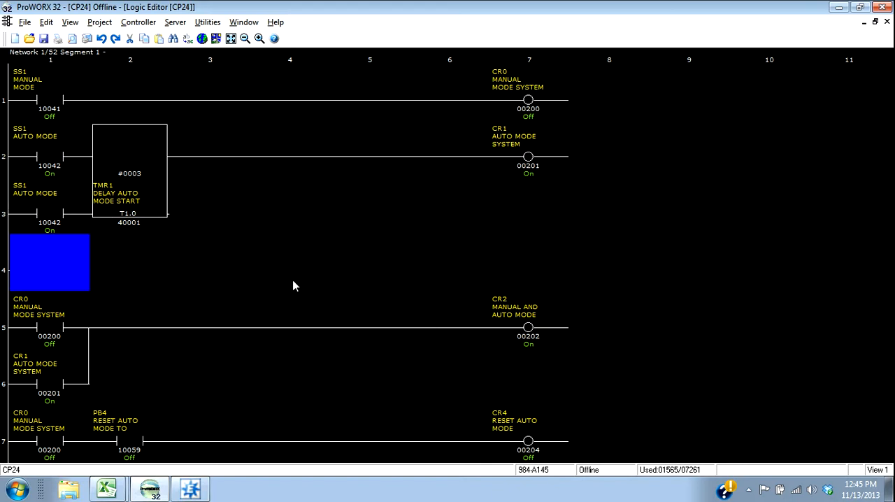